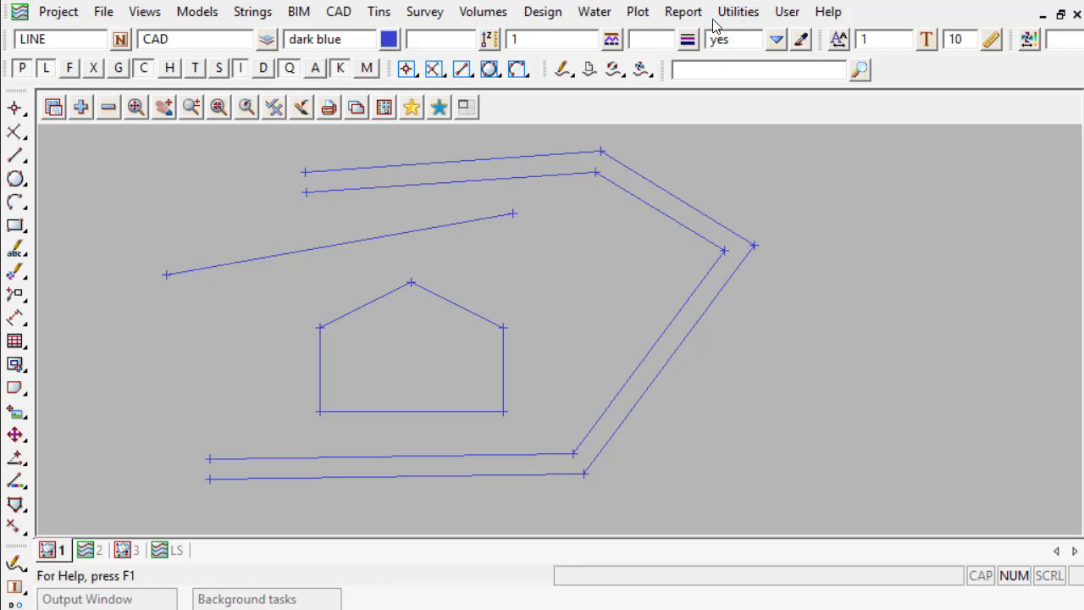
Browse the Utilities menu toward the undo-related commands
click(739, 10)
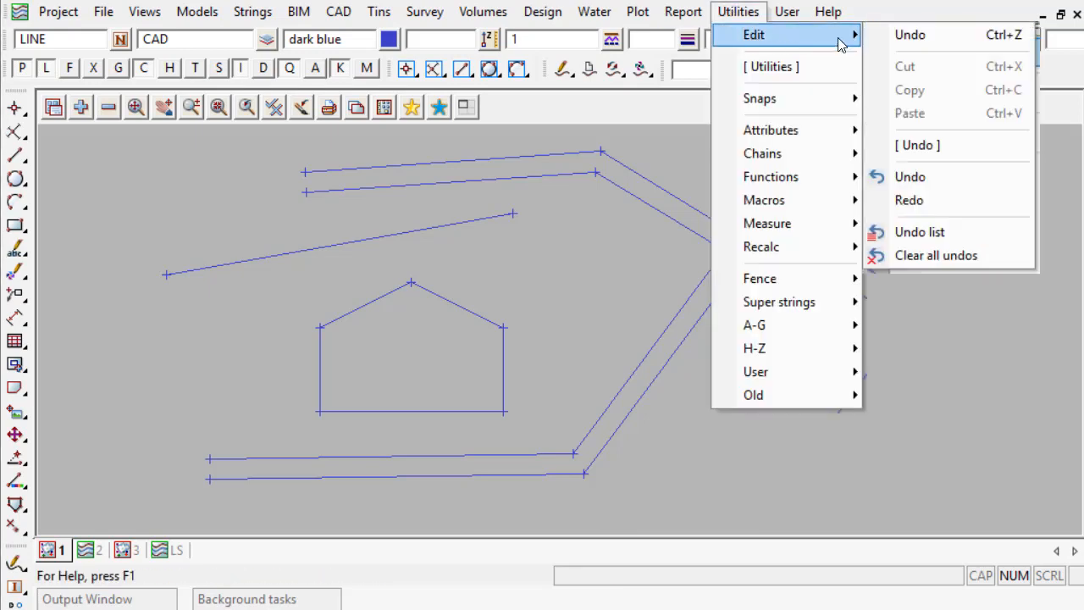
mouse_move(935, 254)
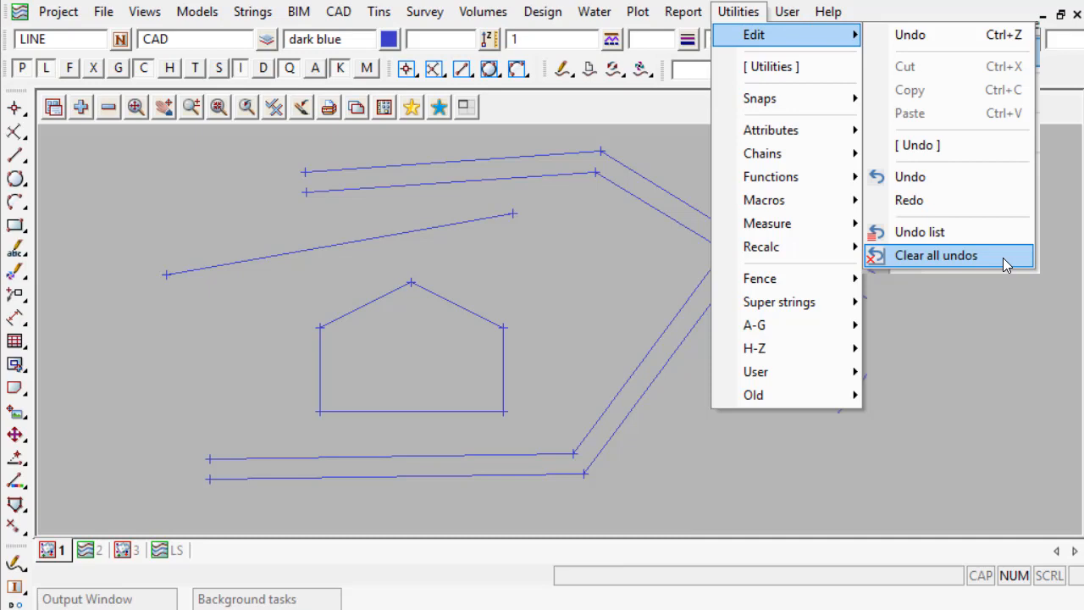
mouse_move(948, 146)
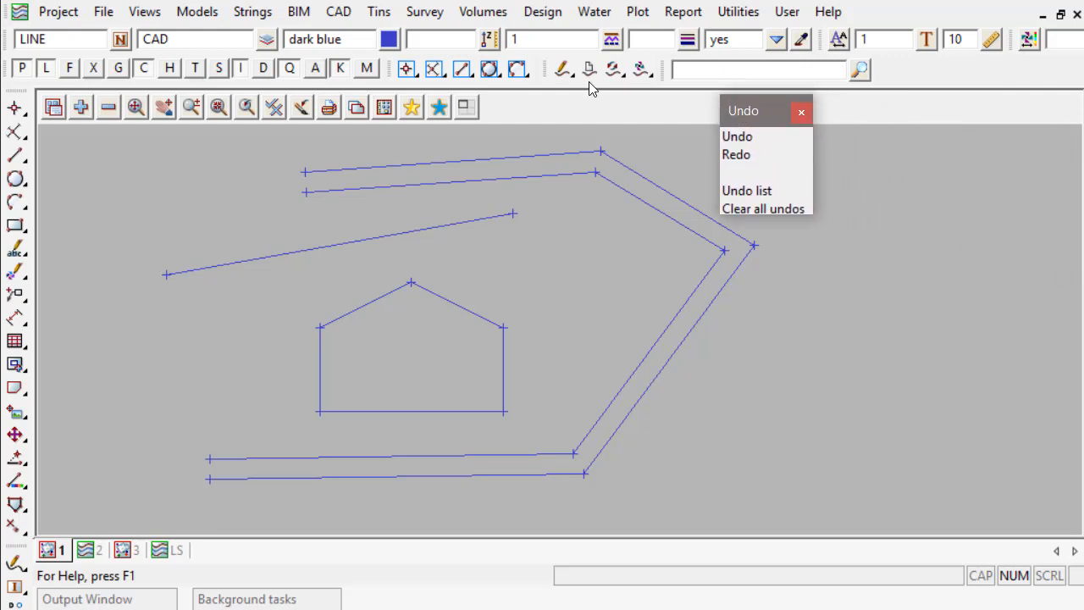
mouse_move(766, 208)
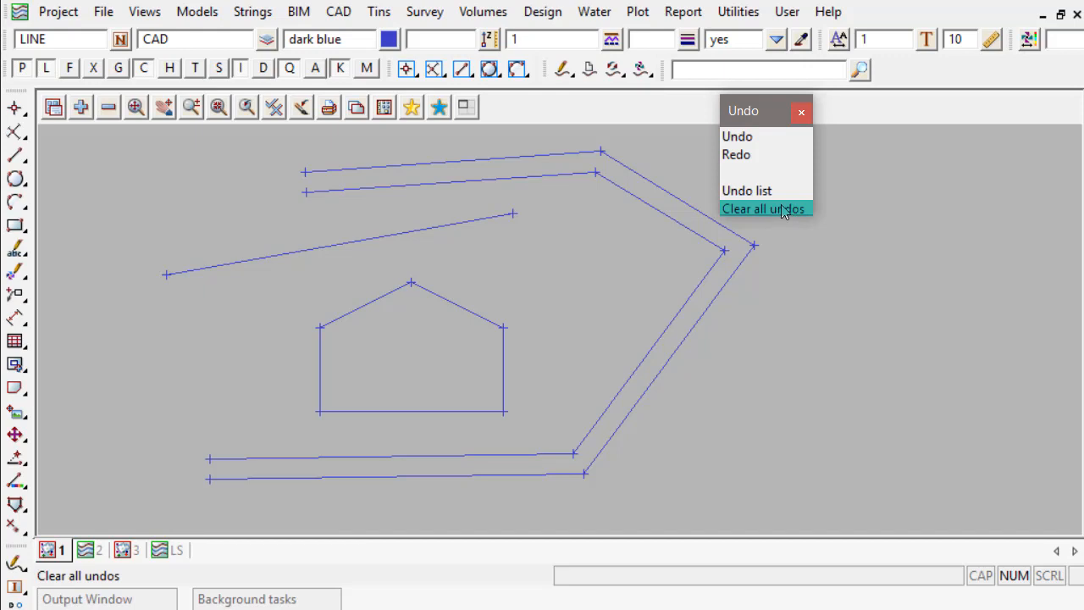
click(766, 209)
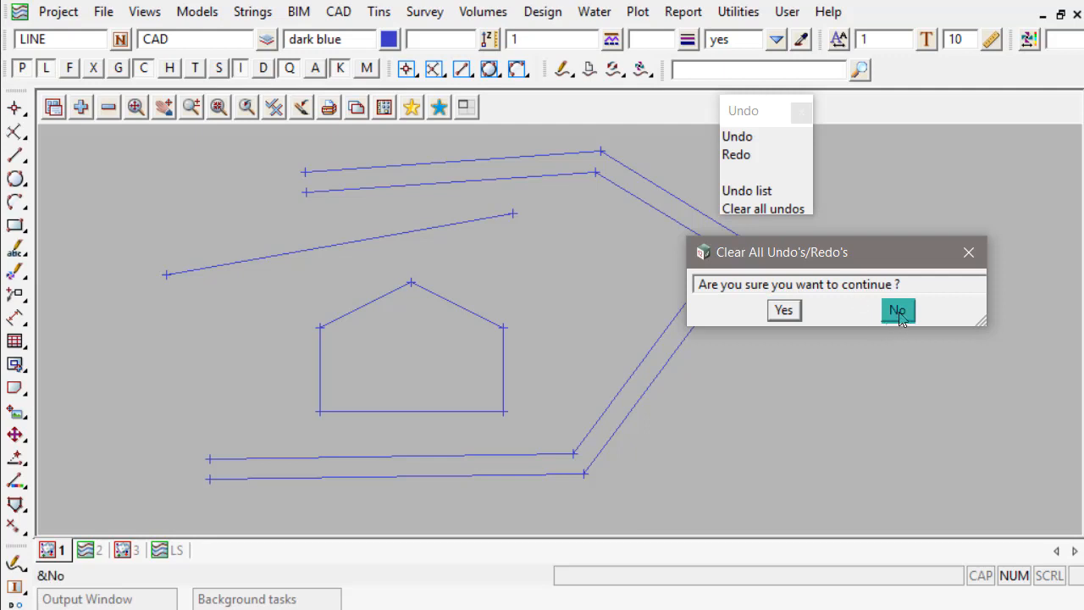
click(898, 310)
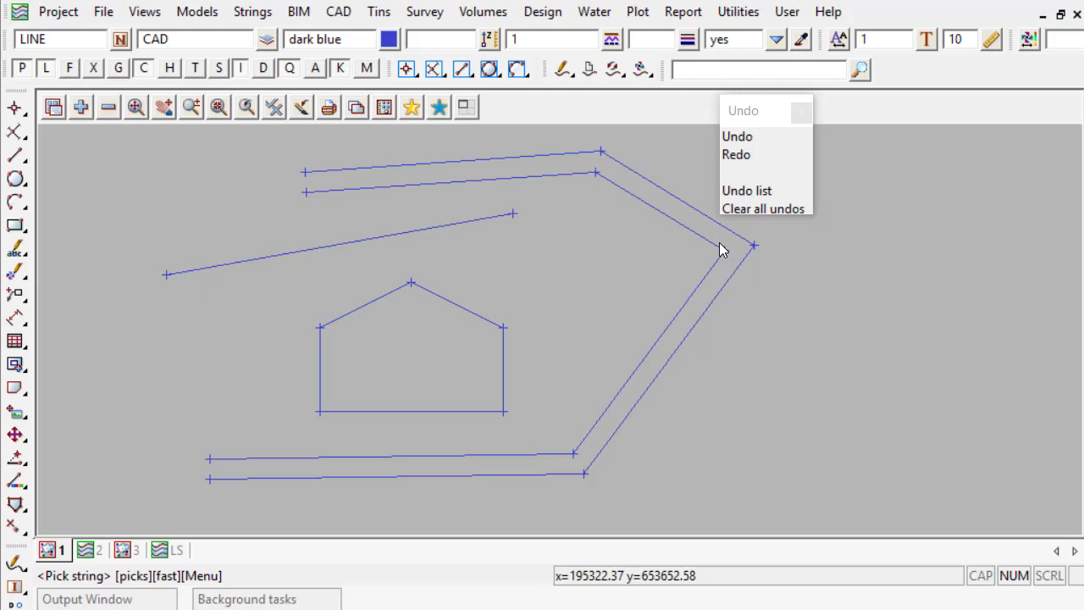
mouse_move(758, 193)
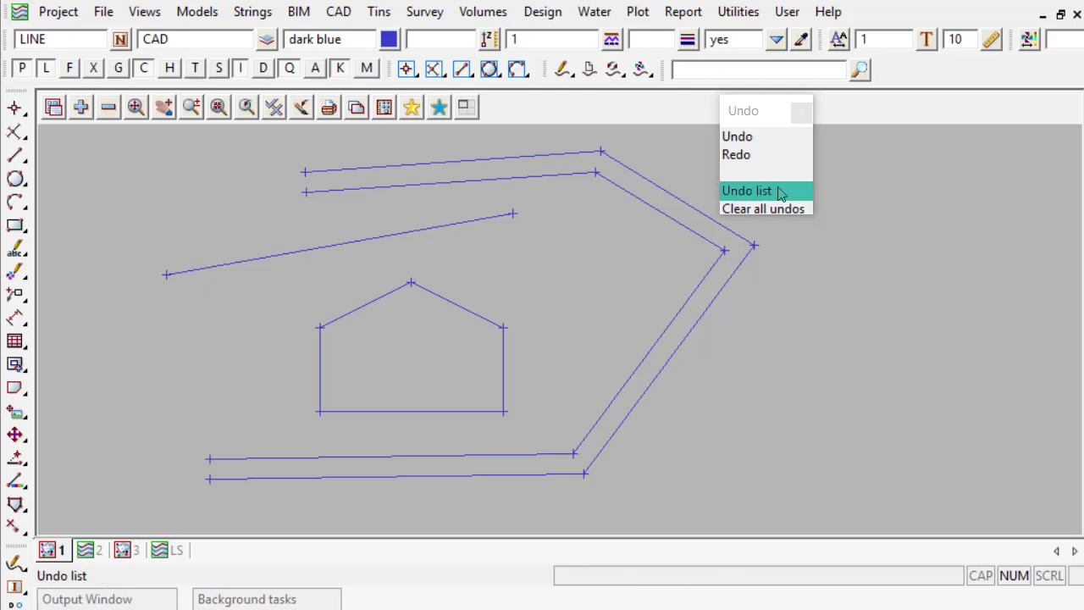
click(747, 190)
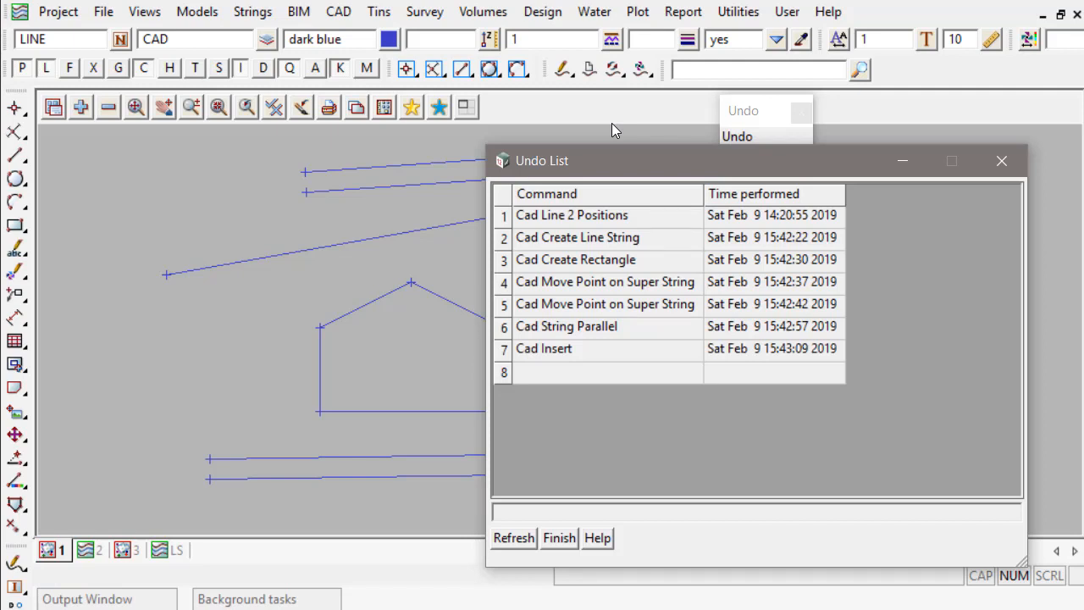
mouse_move(630, 476)
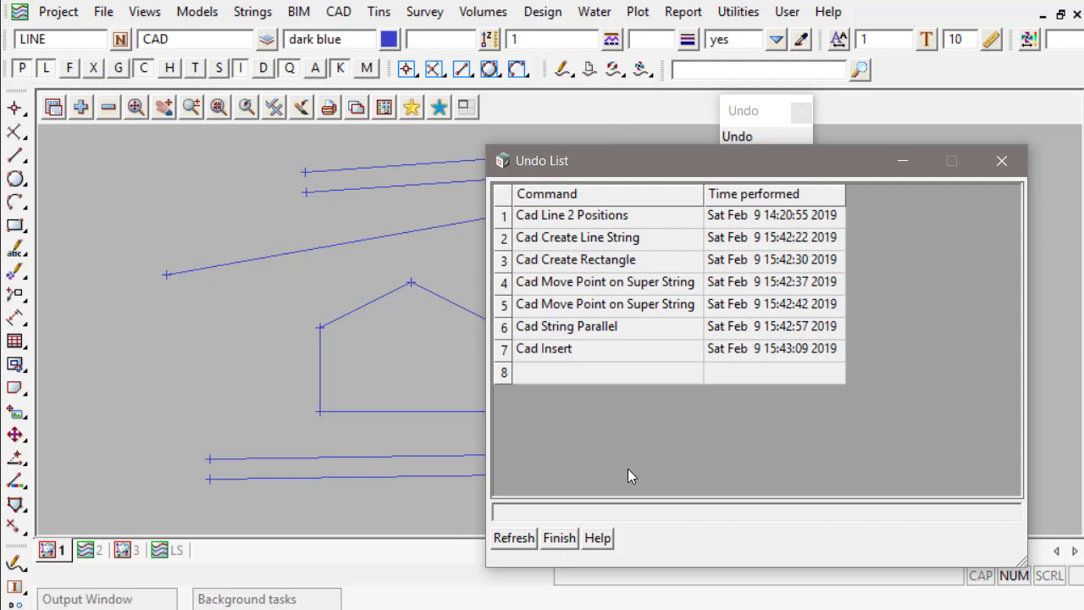
click(559, 538)
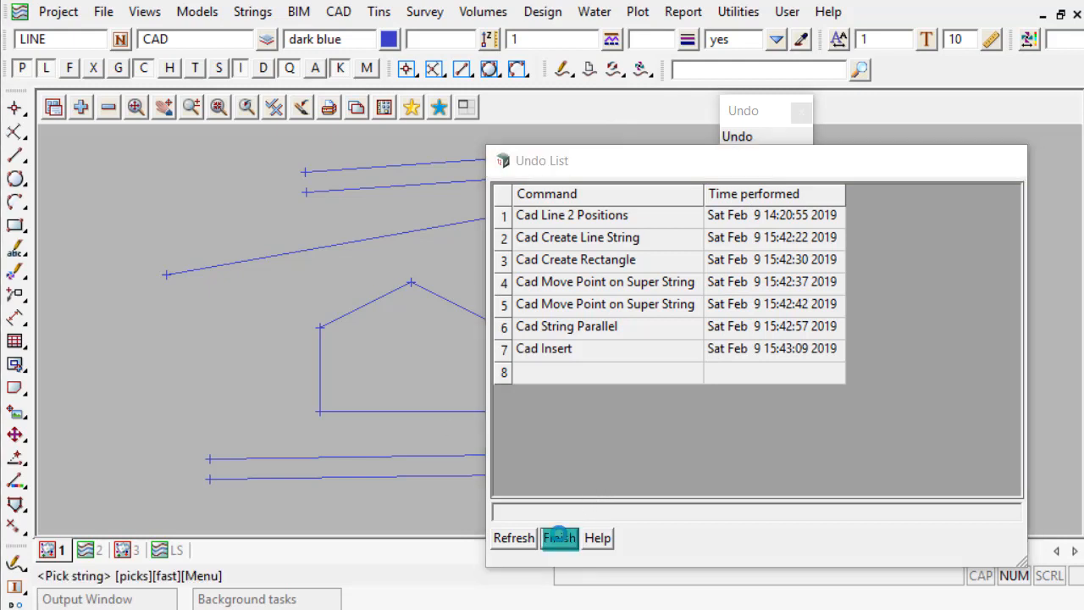
Clear all undos, confirm with Yes, and reopen the Undo list showing no undos or redos
click(562, 538)
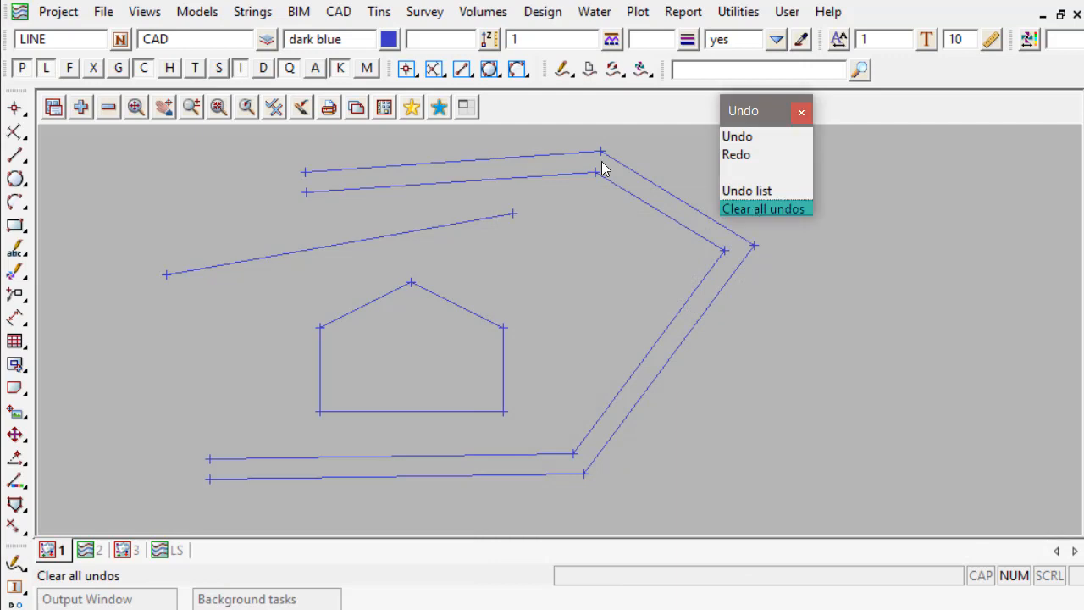
click(762, 209)
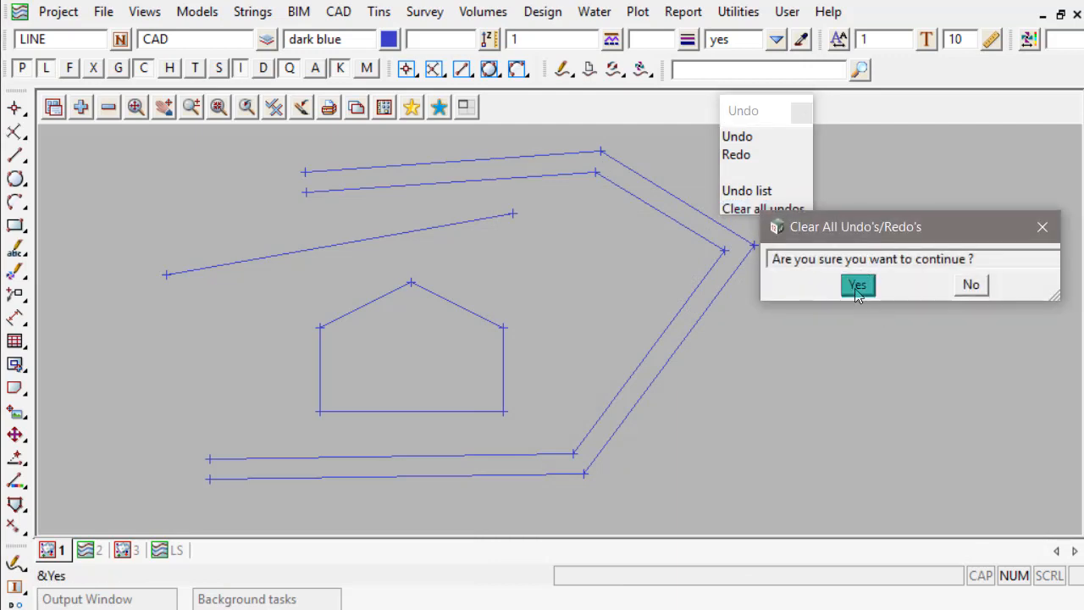
click(857, 284)
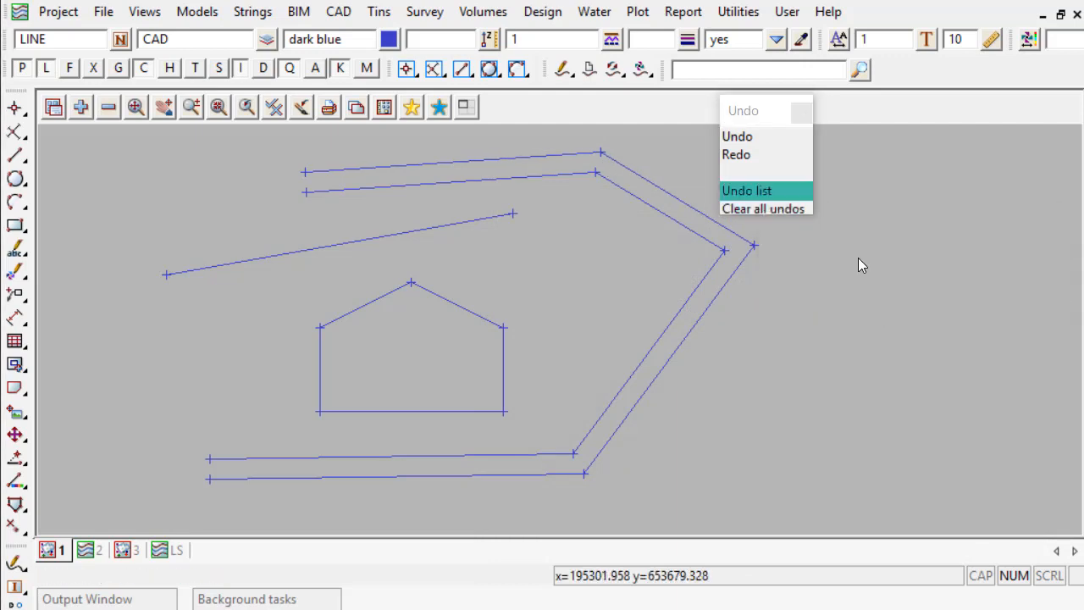
click(747, 190)
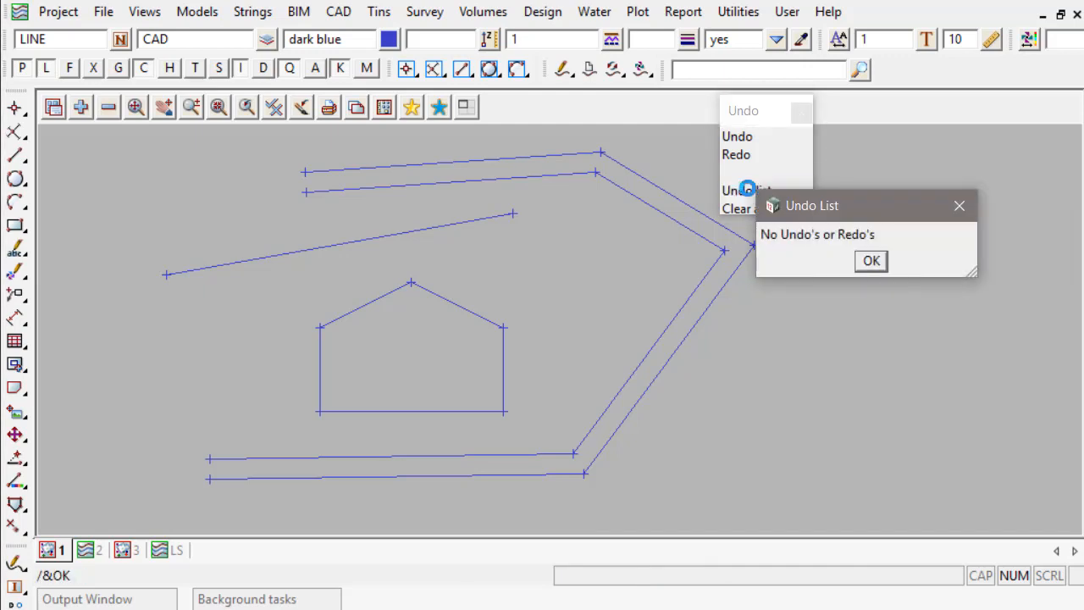